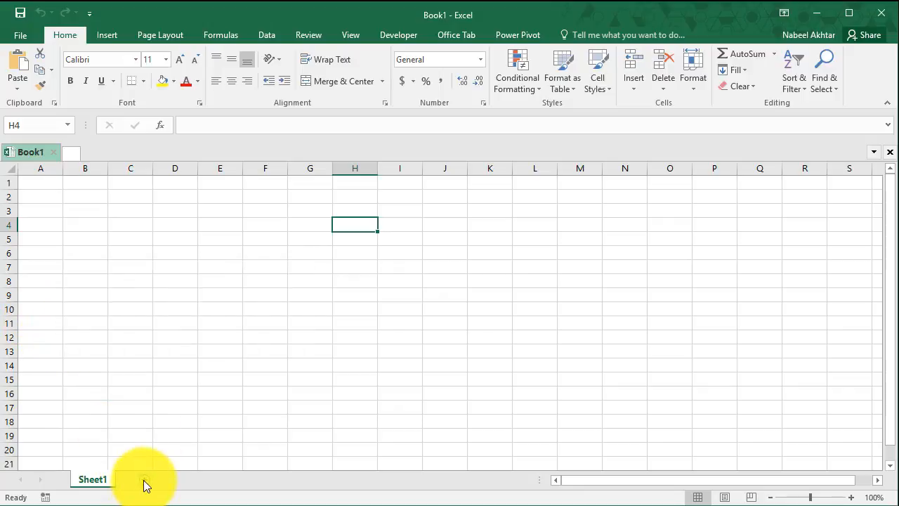
# Insert a new worksheet, Sheet2, after Sheet1 in Book1.
pyautogui.click(162, 479)
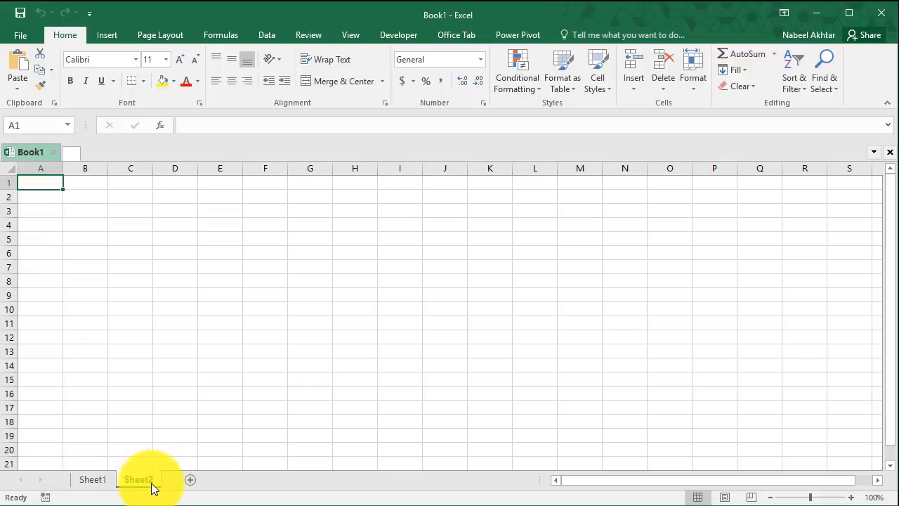
pyautogui.click(137, 479)
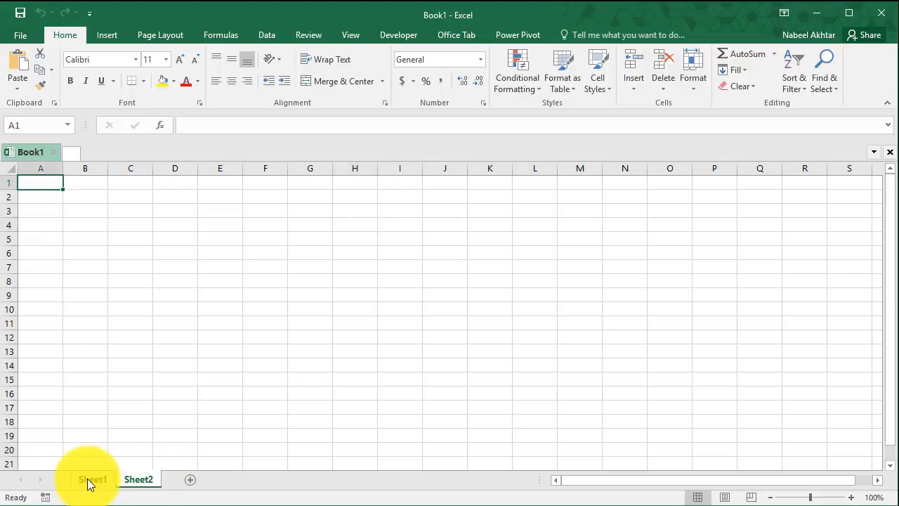
# Return to Sheet1 and create new blank workbooks Book2 and Book3 as tabs via the Office Tab New button.
pyautogui.click(93, 479)
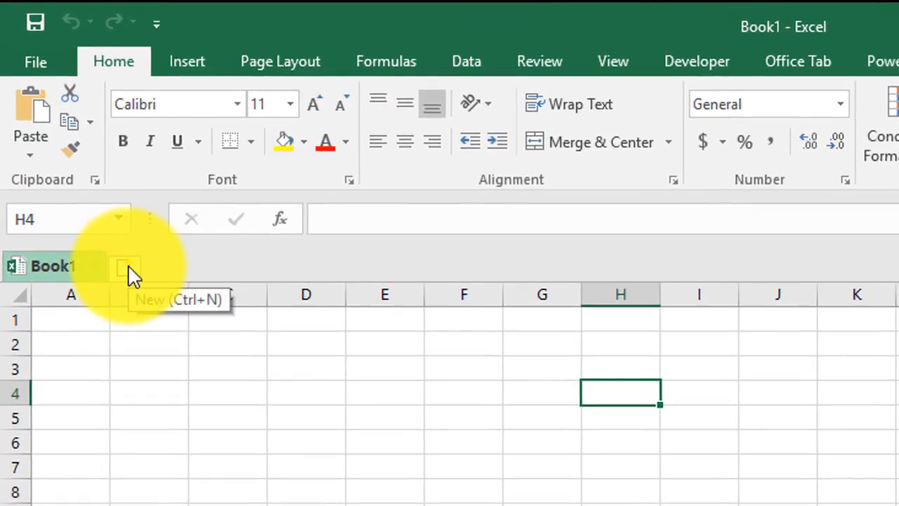
pyautogui.click(125, 267)
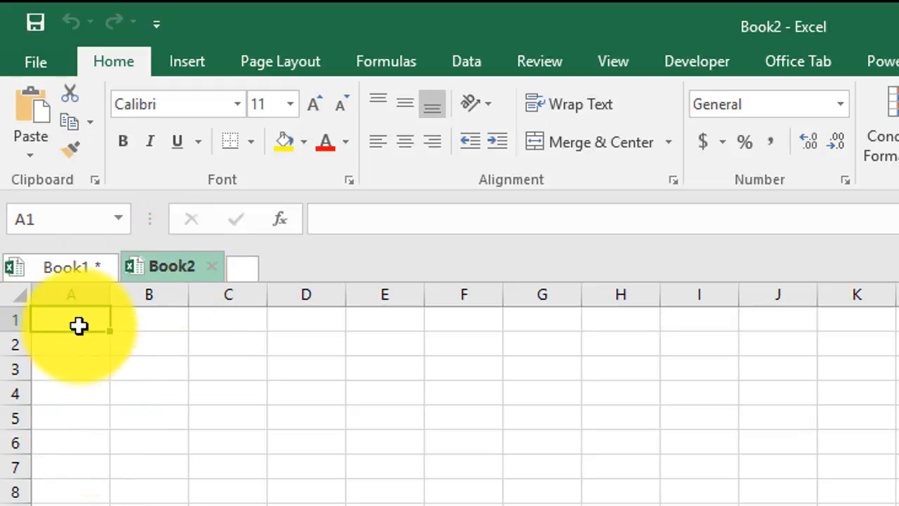
pyautogui.moveTo(220, 497)
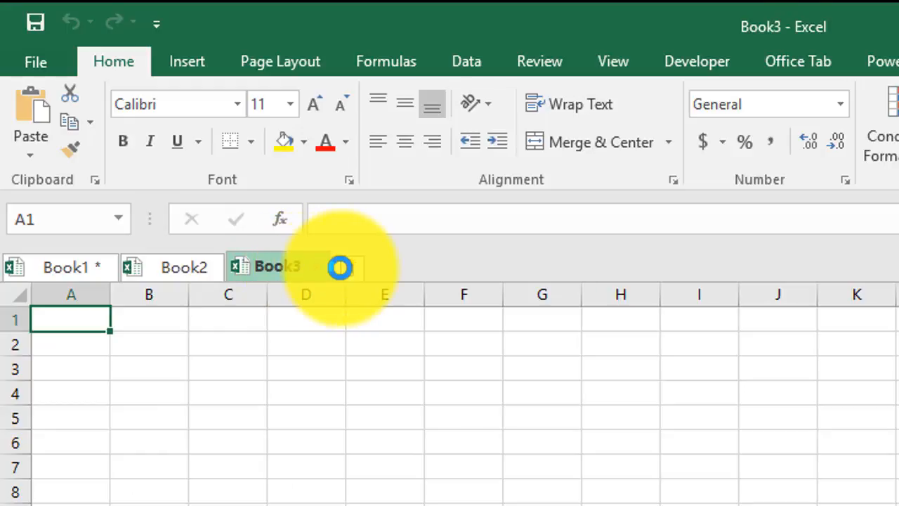
pyautogui.click(340, 267)
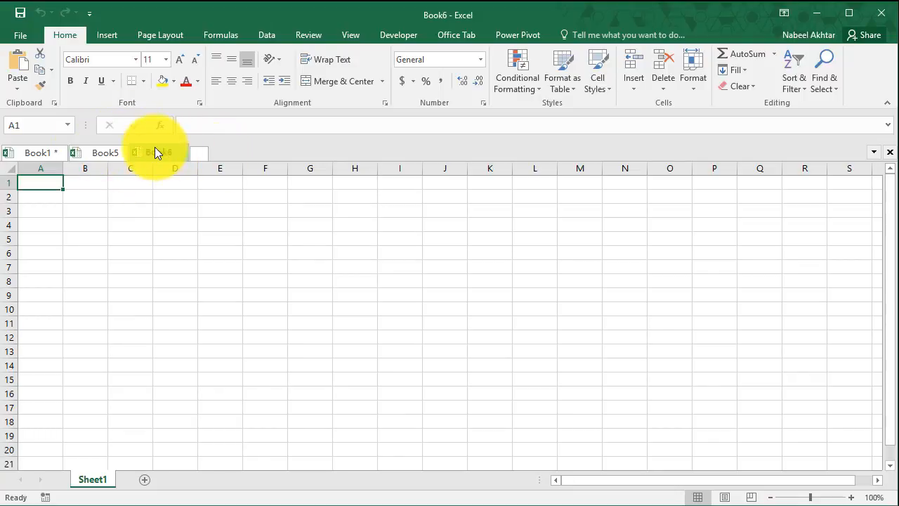
# Send the Book2 tab to its own separate Excel window via Open in New Window.
pyautogui.rightClick(155, 152)
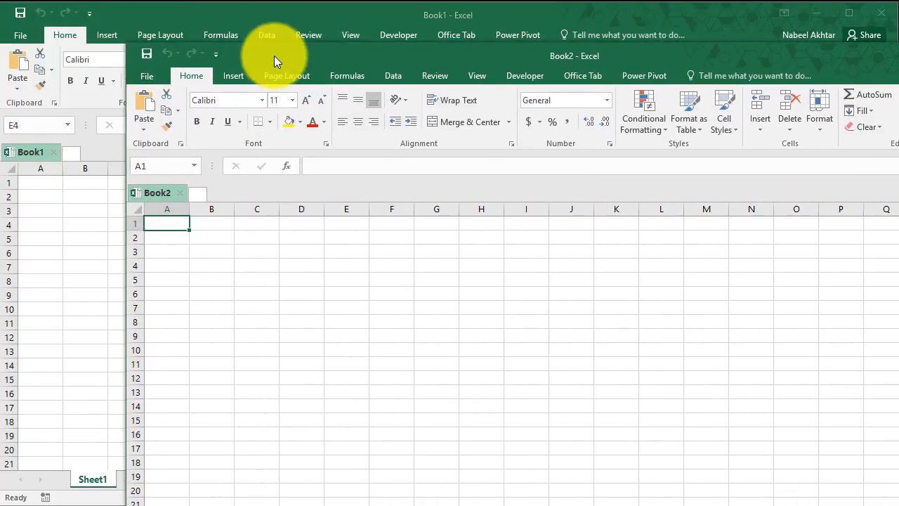
pyautogui.moveTo(434, 322)
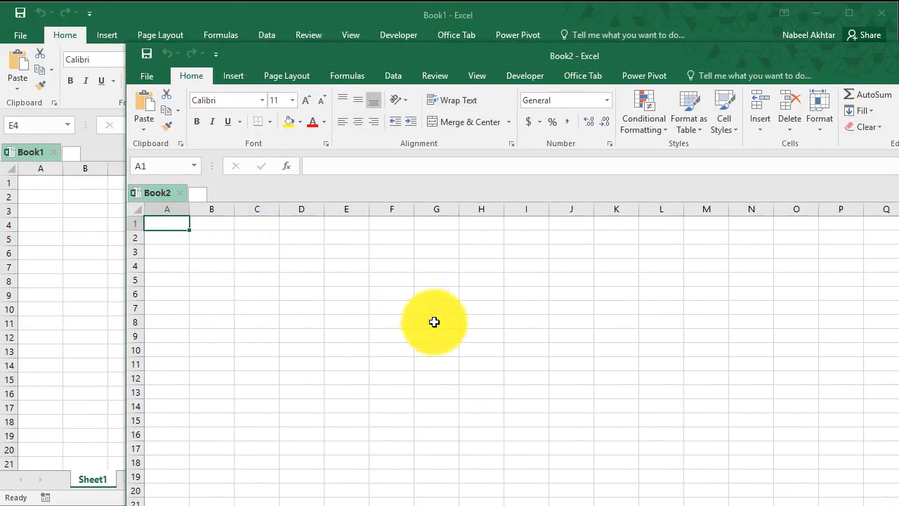
pyautogui.moveTo(115, 231)
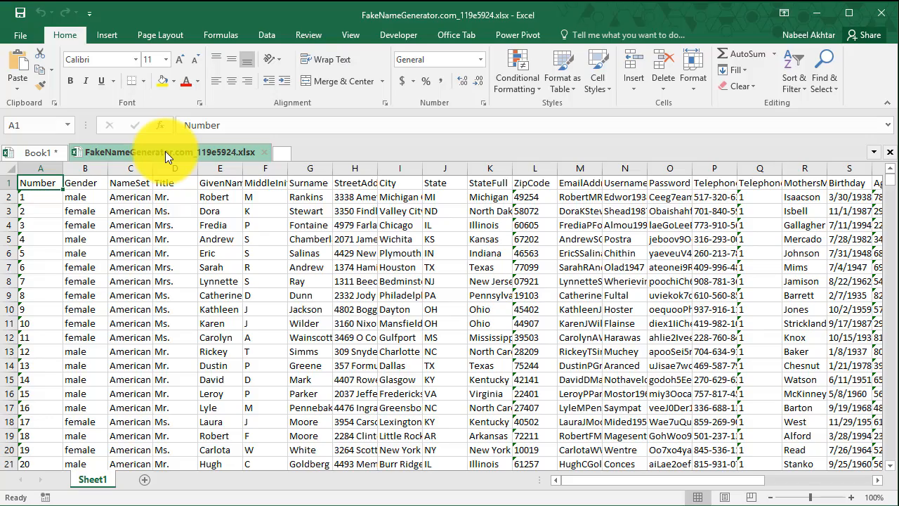
# Move the FakeNameGenerator data workbook to its own window, then close that window.
pyautogui.rightClick(93, 479)
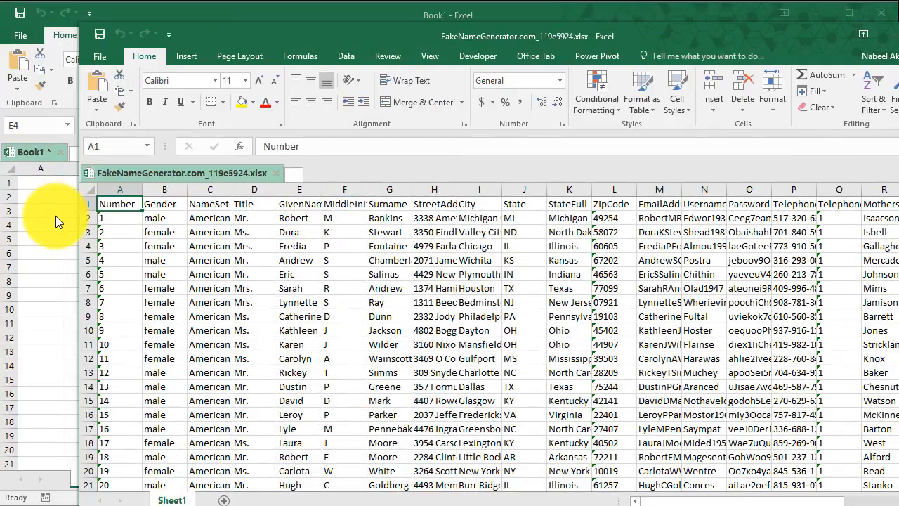
pyautogui.moveTo(224, 34)
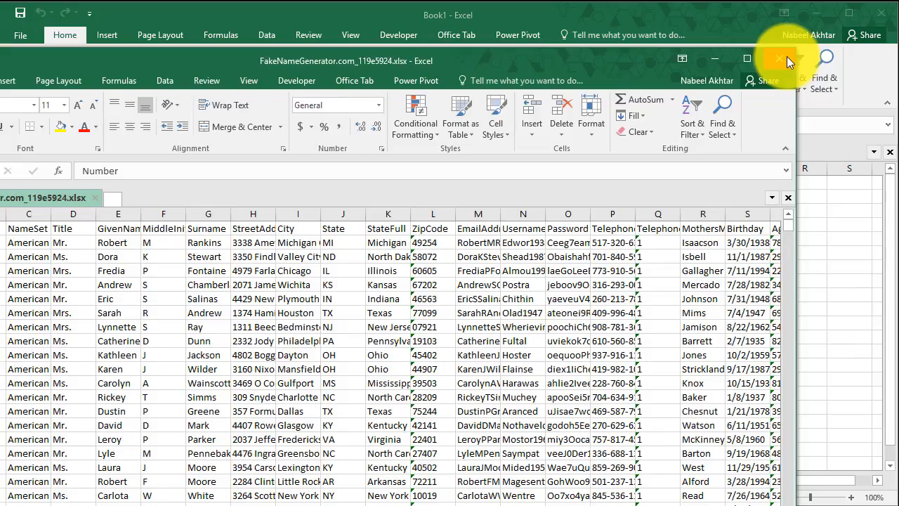
pyautogui.click(779, 59)
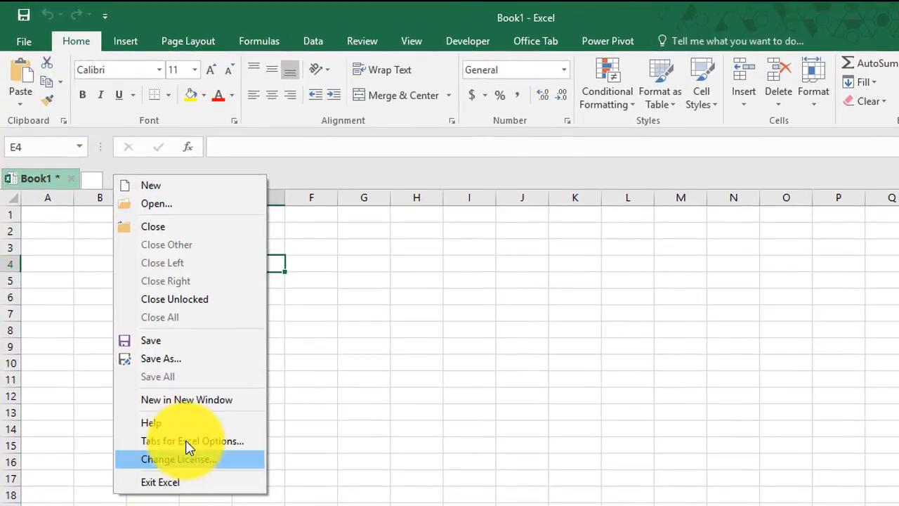
pyautogui.moveTo(191, 441)
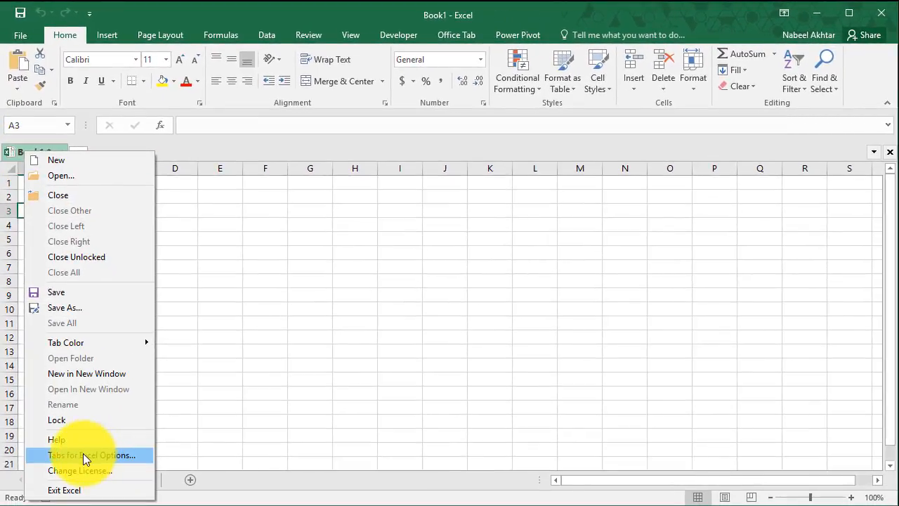
# In Tabs for Excel Options, change the tab bar position from above the workspace to Left Workspace.
pyautogui.click(92, 455)
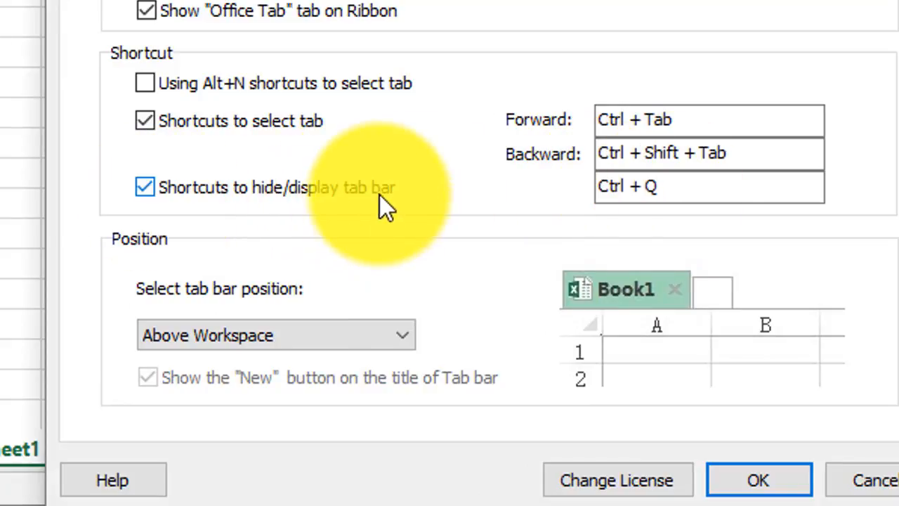
pyautogui.click(274, 334)
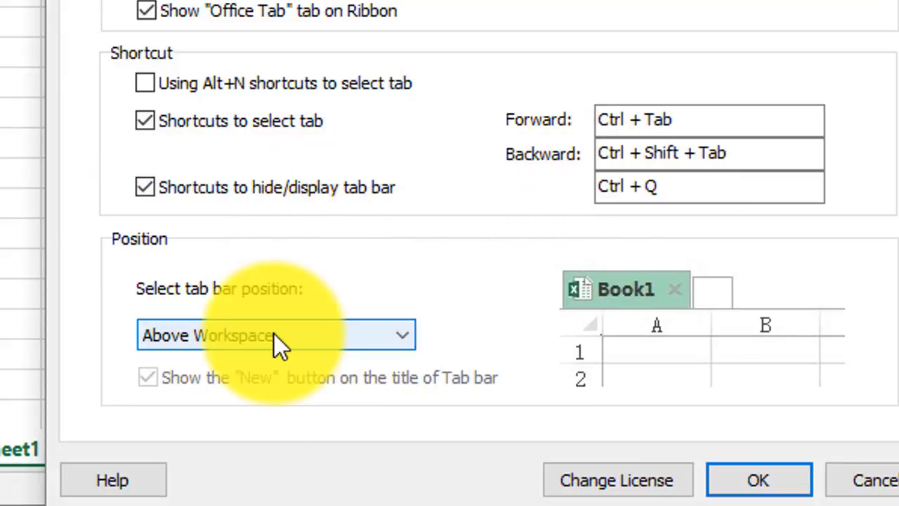
pyautogui.moveTo(492, 21)
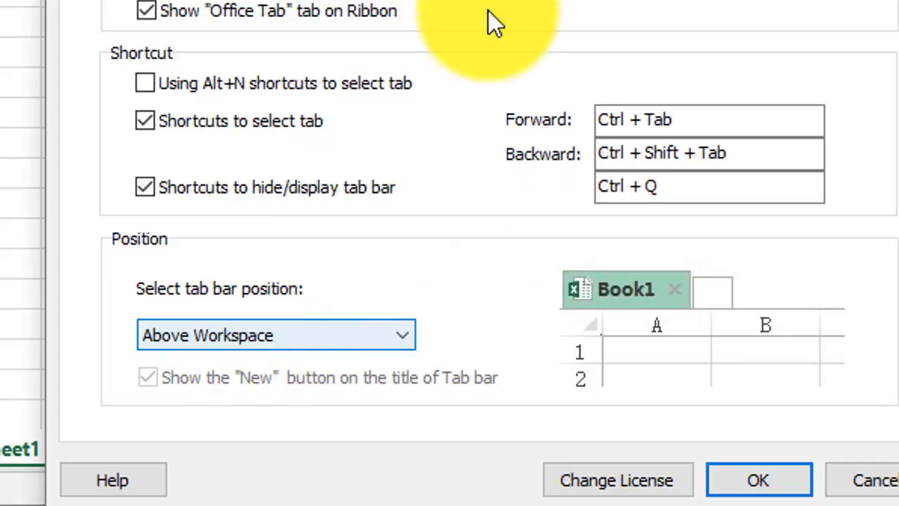
pyautogui.click(275, 335)
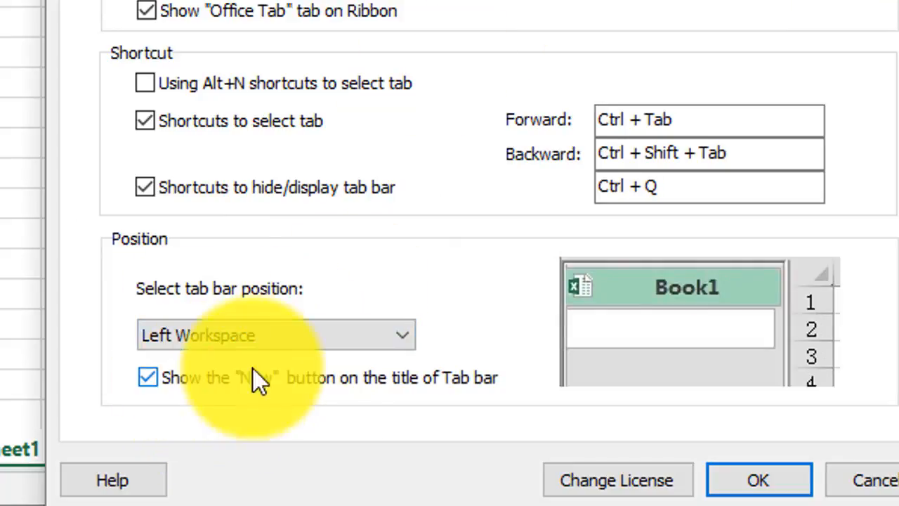
pyautogui.click(276, 334)
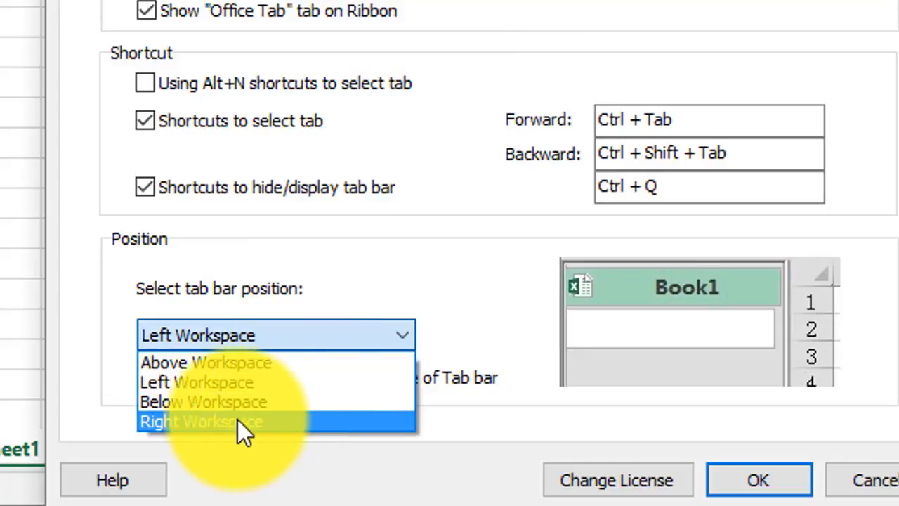
pyautogui.moveTo(225, 402)
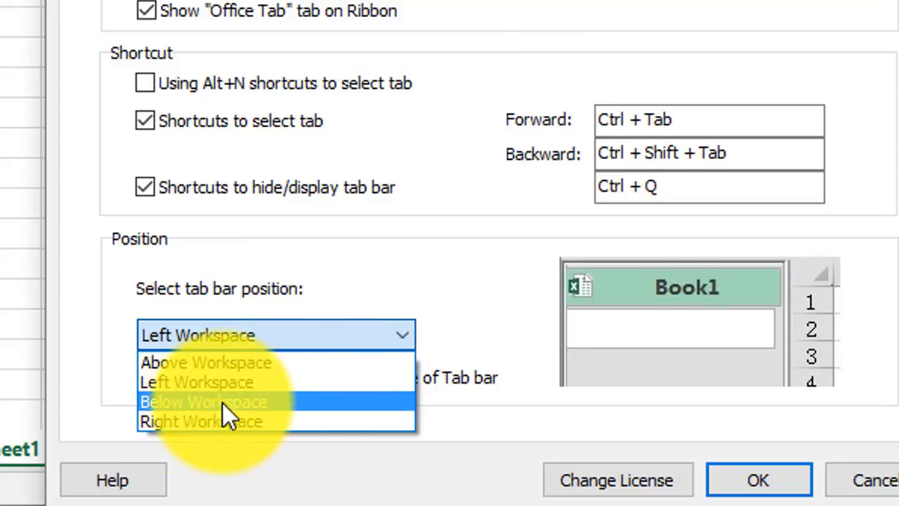
pyautogui.click(203, 402)
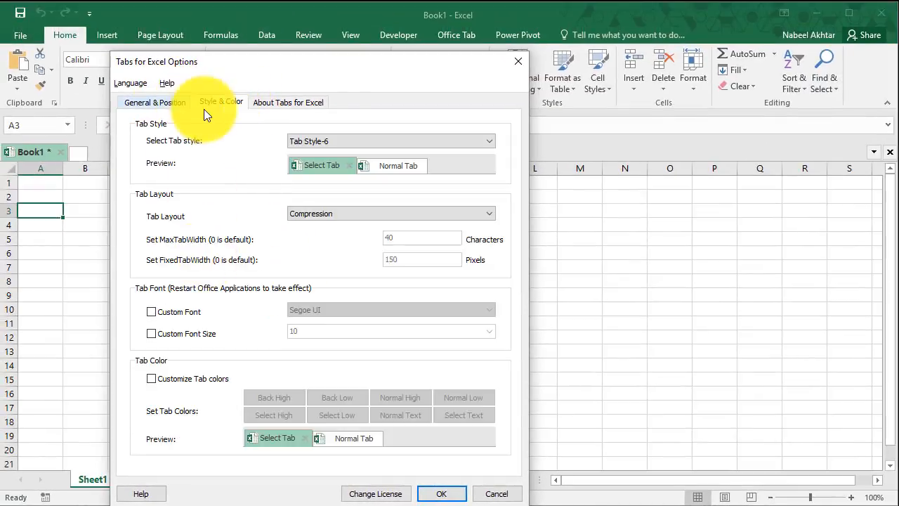
# In Style & Color, browse Tab Style and tick Customize Tab colors, then cancel without applying.
pyautogui.click(489, 141)
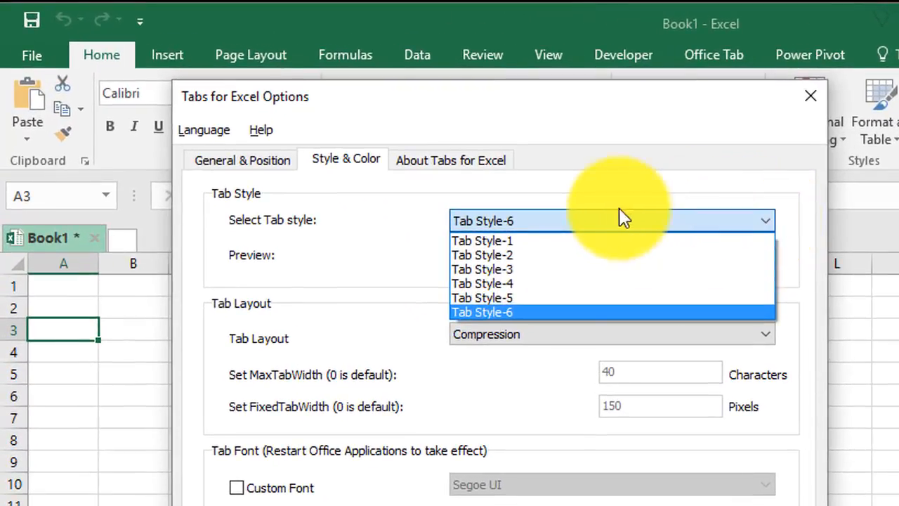
pyautogui.click(483, 270)
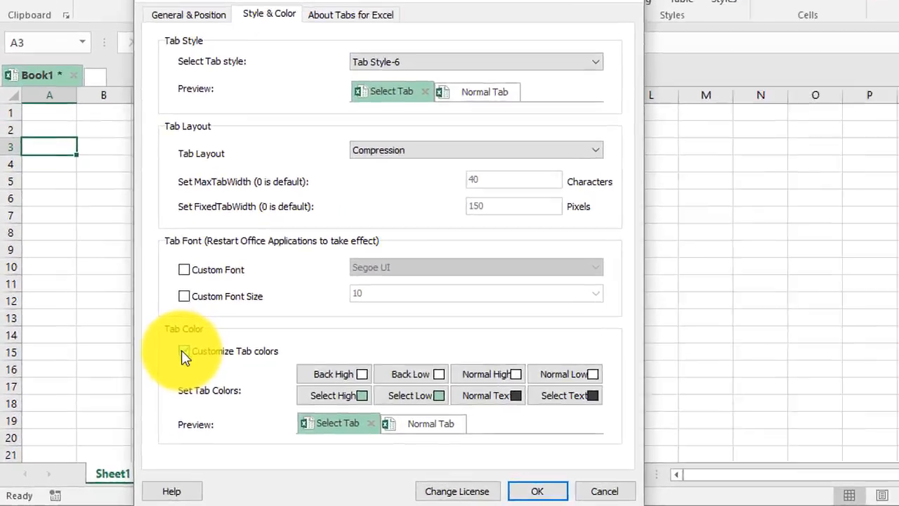
pyautogui.click(184, 352)
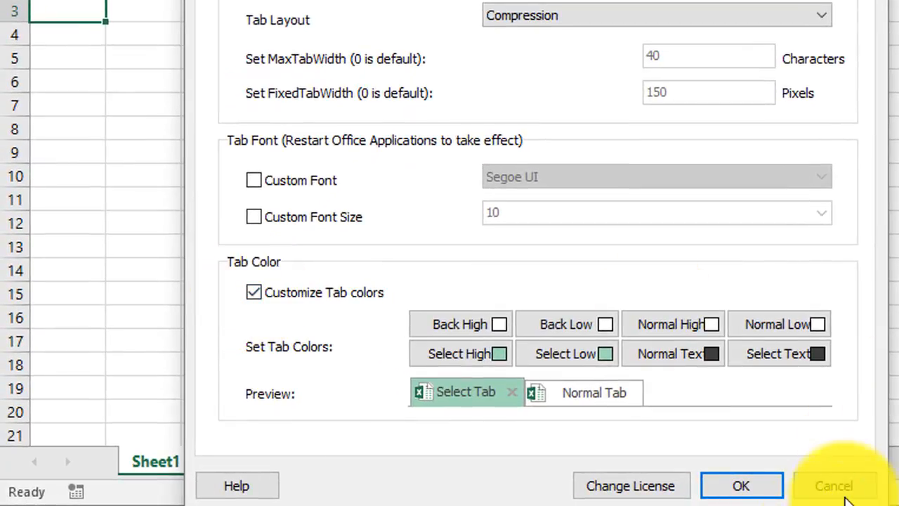
pyautogui.click(835, 486)
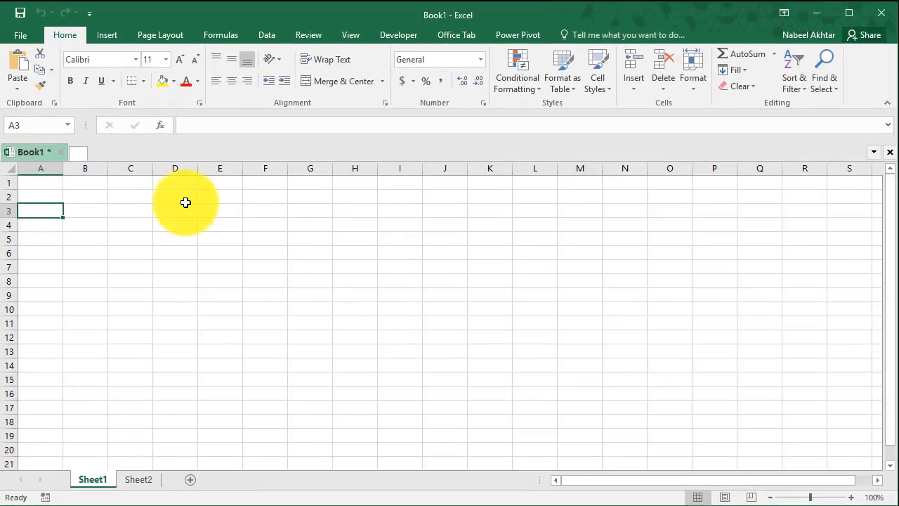
pyautogui.click(174, 196)
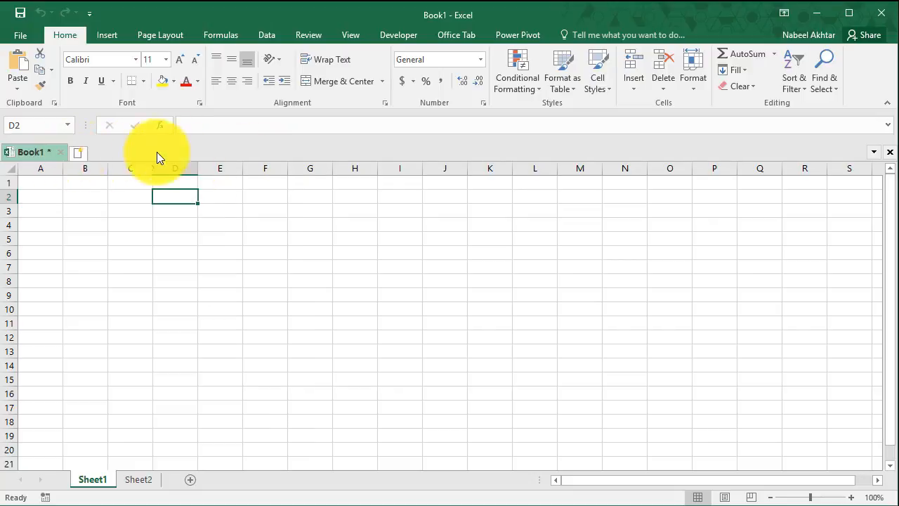
pyautogui.moveTo(109, 155)
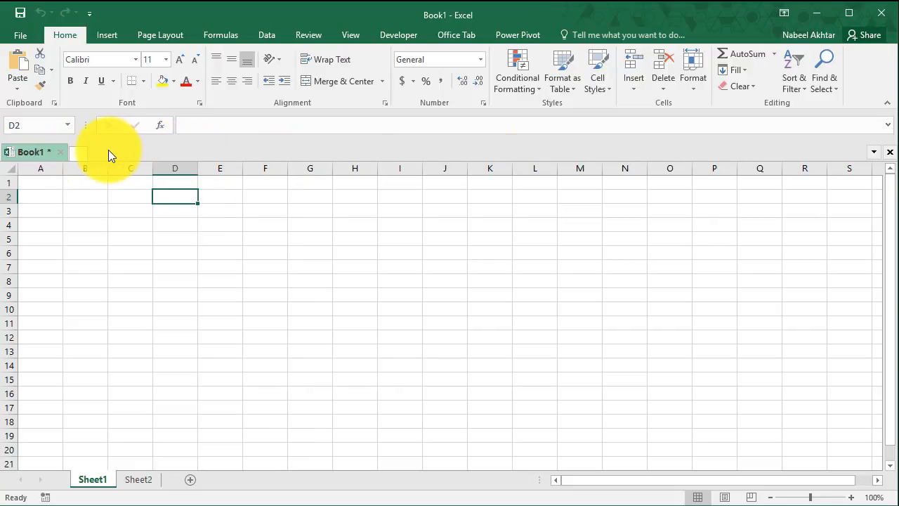
pyautogui.moveTo(87, 156)
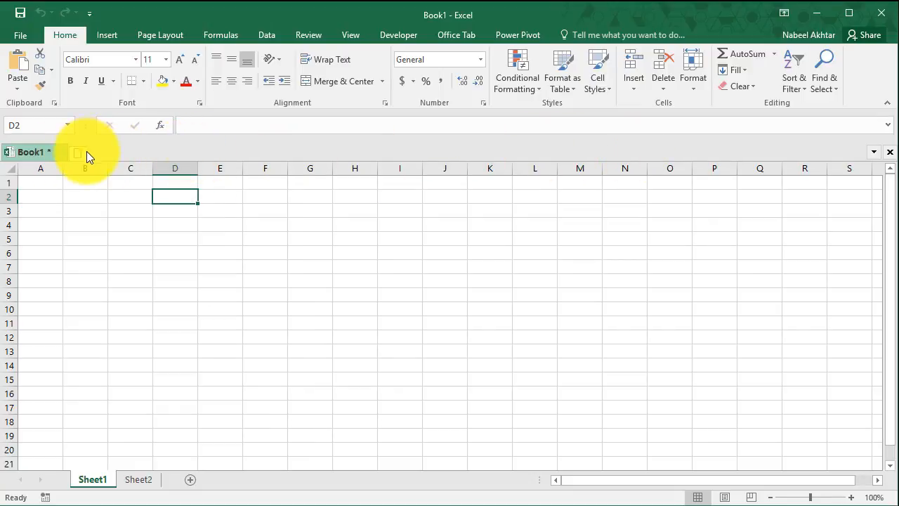